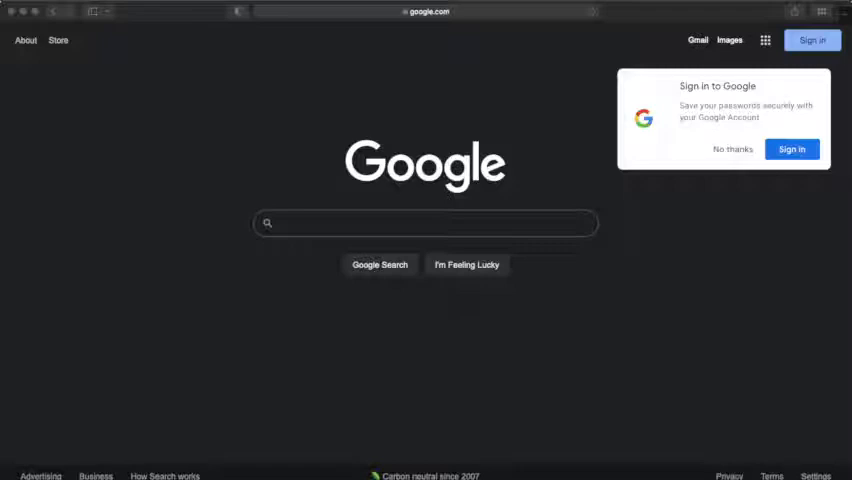
- Enter mynavyhr.navy.mil in Safari's address bar
{"action": "left_click", "coordinate": [425, 223]}
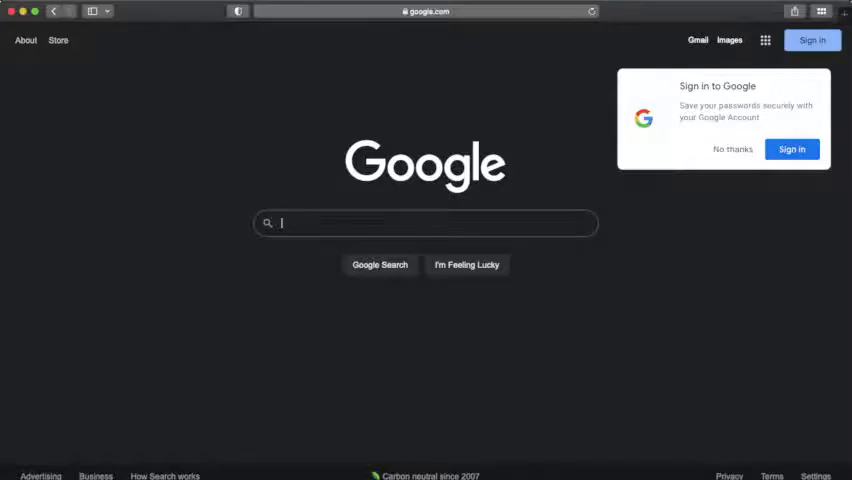
{"action": "type", "text": "mynavyhr.navy.mil"}
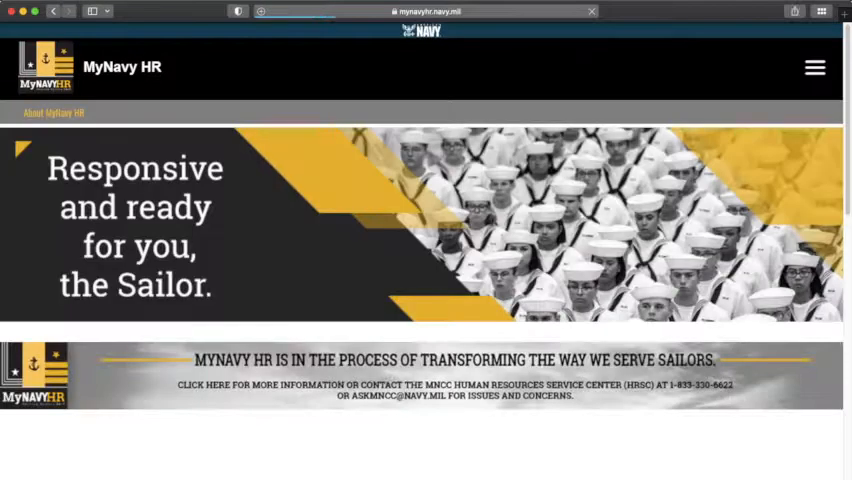
- Browse the site menu to References and choose U.S. Navy Uniforms
{"action": "left_click", "coordinate": [814, 67]}
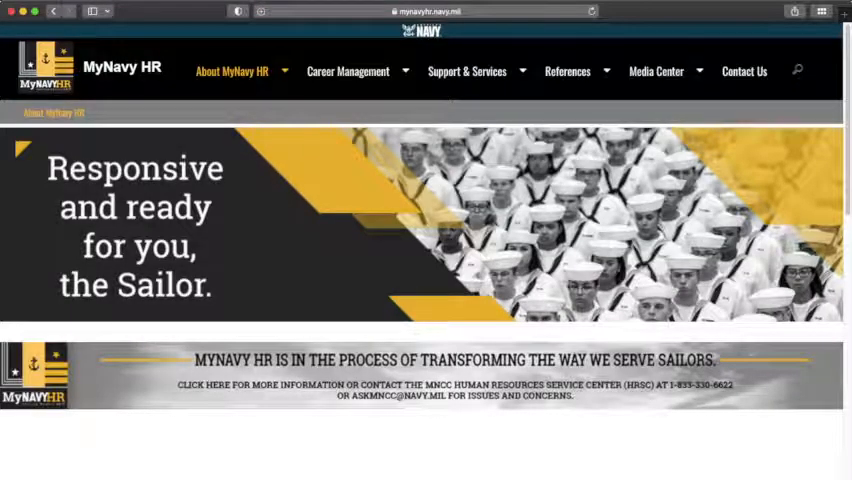
{"action": "left_click", "coordinate": [467, 71]}
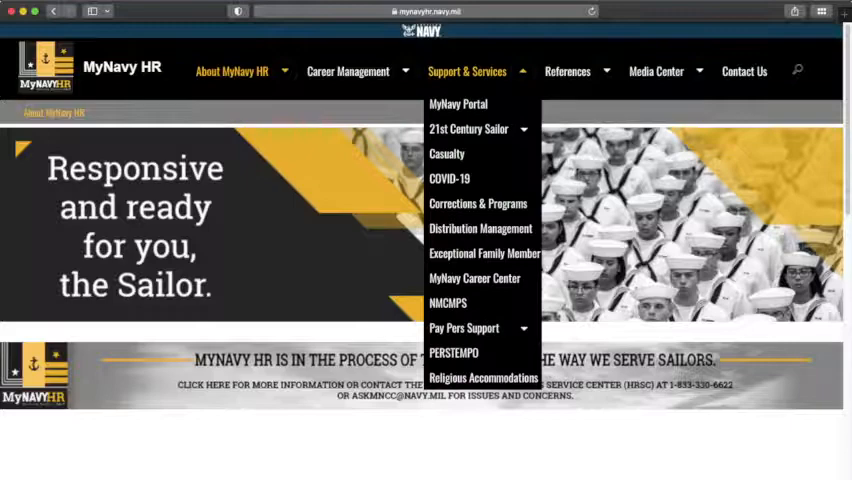
{"action": "left_click", "coordinate": [567, 71]}
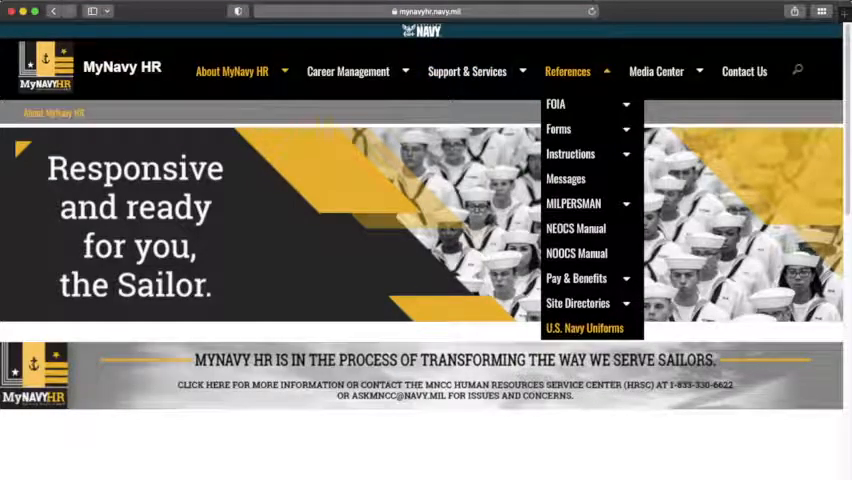
{"action": "left_click", "coordinate": [583, 327]}
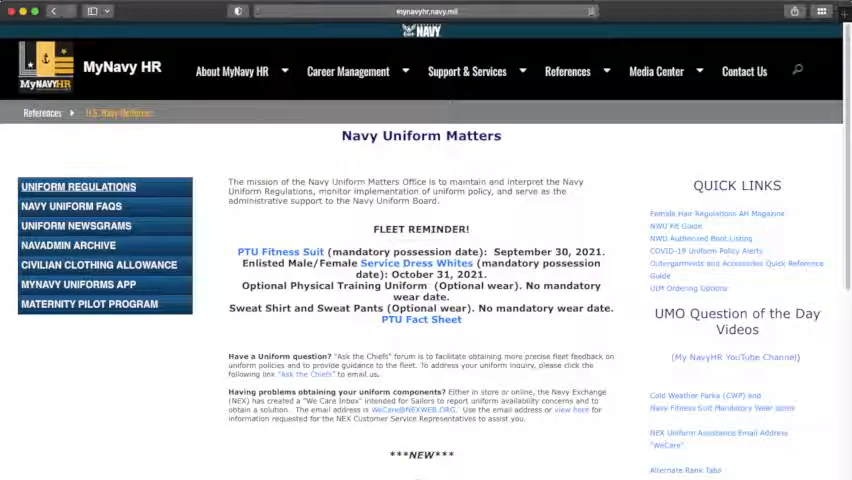
- Open Uniform Regulations, then Chapter 3's Enlisted Female (E1-E6) uniforms page
{"action": "left_click", "coordinate": [78, 186]}
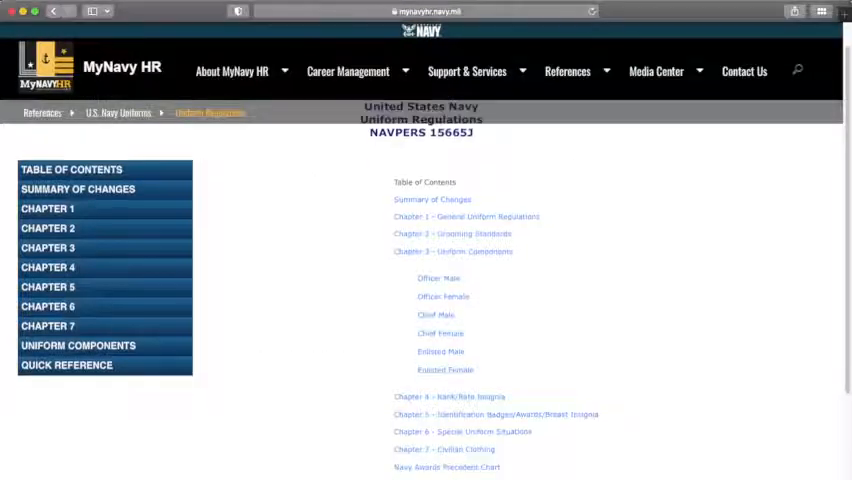
{"action": "scroll", "scroll_direction": "down", "scroll_amount": 3}
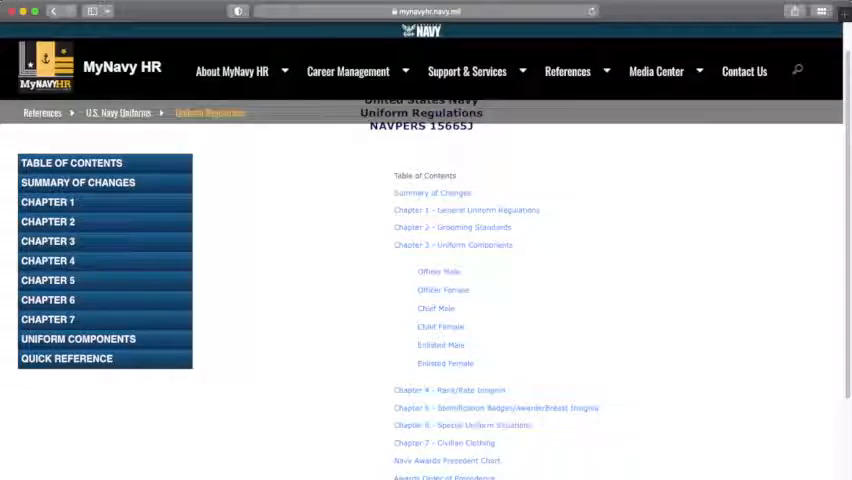
{"action": "left_click", "coordinate": [445, 363]}
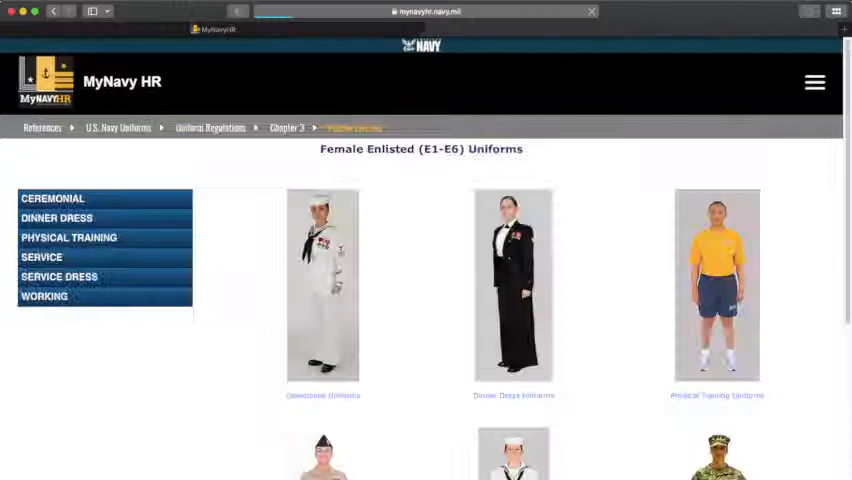
- Open Uniform Components and scroll through the items and article numbers
{"action": "scroll", "scroll_direction": "down", "scroll_amount": 3}
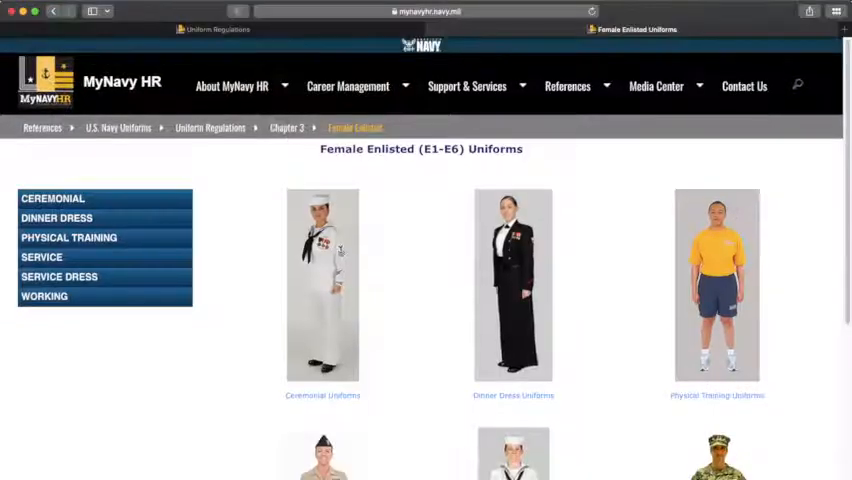
{"action": "left_click", "coordinate": [231, 85]}
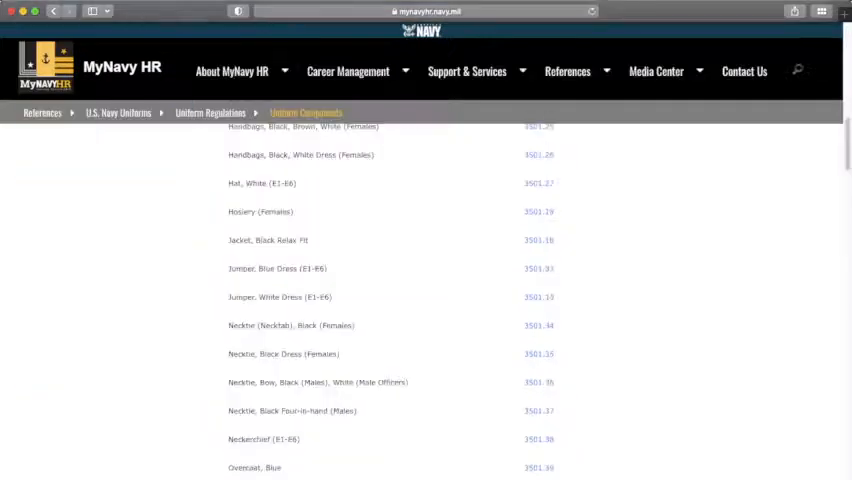
{"action": "scroll", "scroll_direction": "down", "scroll_amount": 3}
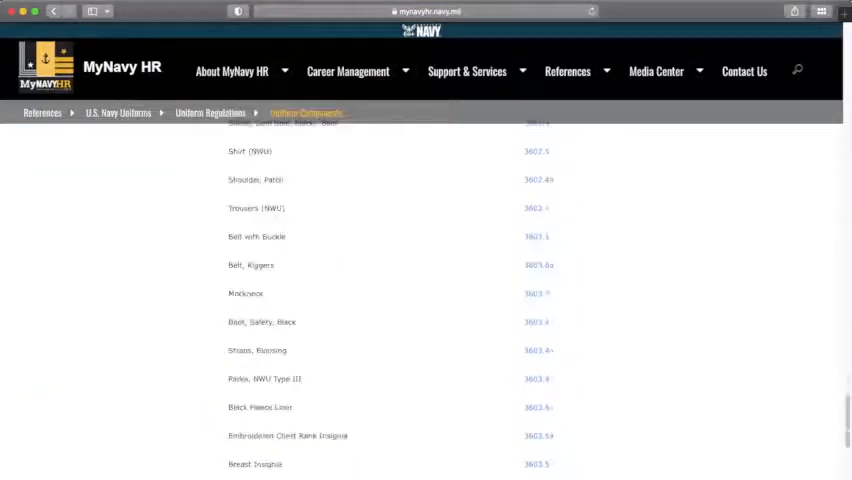